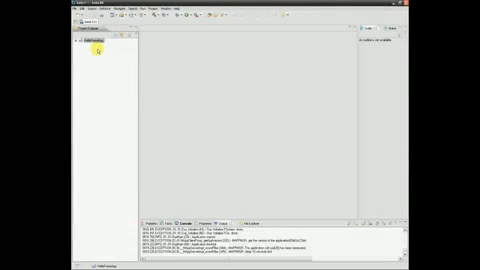
Step: Create a new bada project HelloFormApp as a Form Based Application
left_click(12, 10)
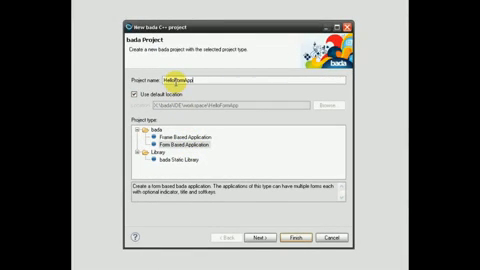
mouse_move(268, 238)
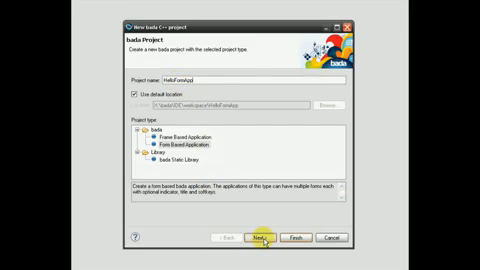
left_click(262, 236)
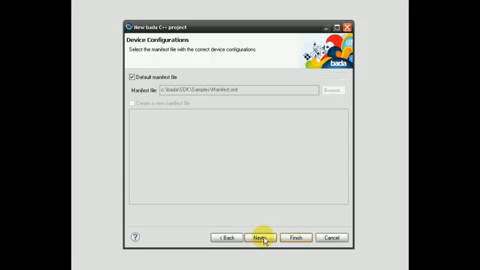
left_click(264, 236)
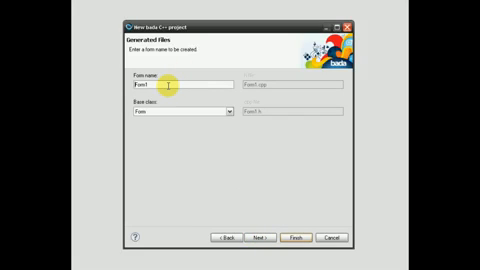
Step: Name the generated form AppDisplayForm and finish the project wizard
type("AppDisplayForm")
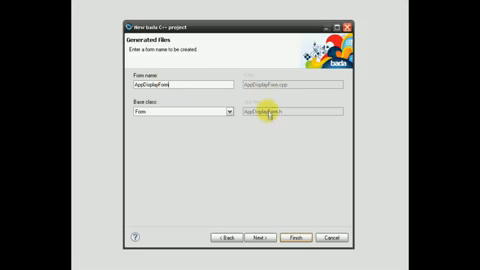
left_click(264, 236)
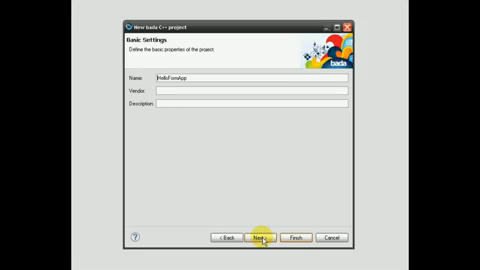
left_click(268, 236)
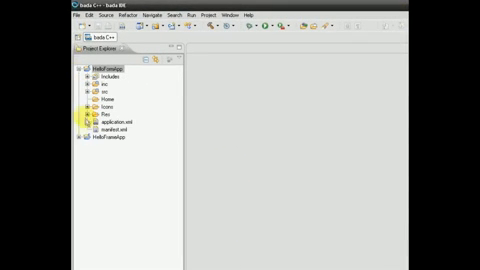
Step: Expand HelloFormApp and open the AppDisplayForm .cpp source file in the editor
left_click(72, 92)
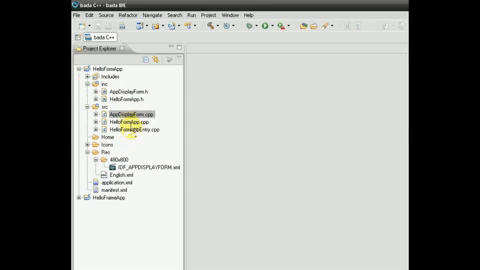
double_click(118, 124)
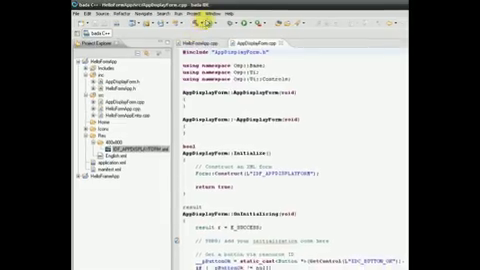
Step: View the form layout with its OK button in UI Builder, then return to its C++ source
left_click(196, 16)
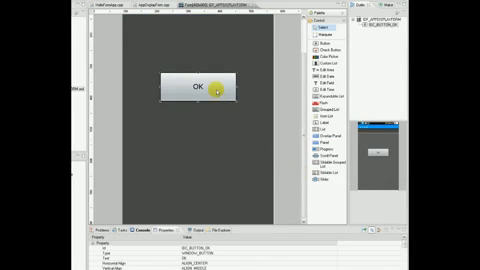
left_click(204, 160)
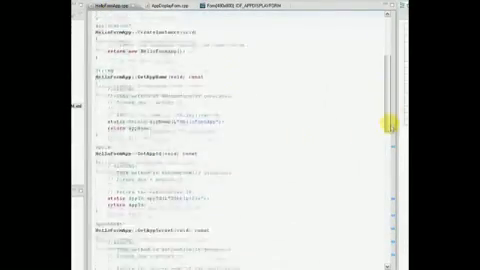
scroll("down", 3)
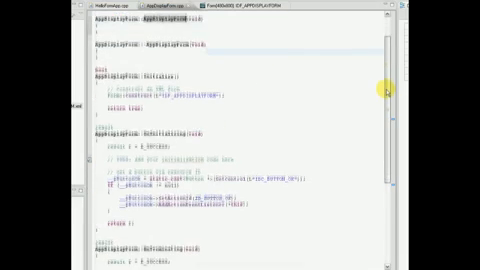
scroll("up", 3)
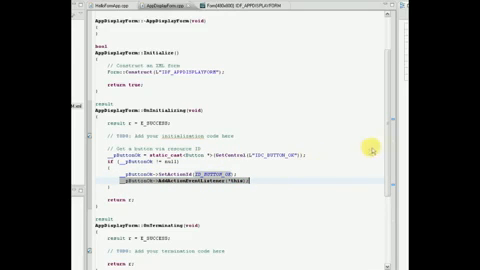
Step: Scroll through the FileExplorer.cpp source showing the application class constructor and methods
scroll("down", 3)
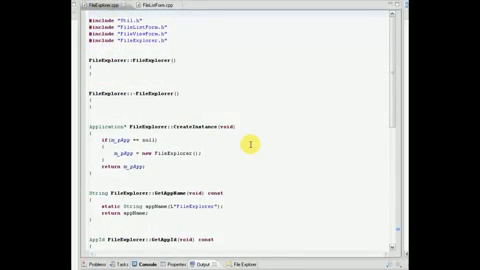
scroll("down", 3)
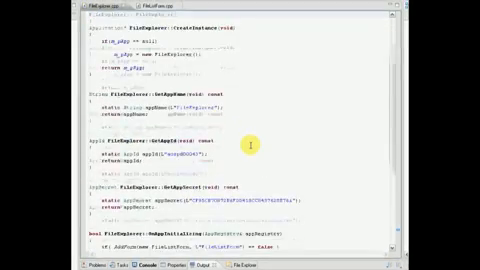
scroll("down", 3)
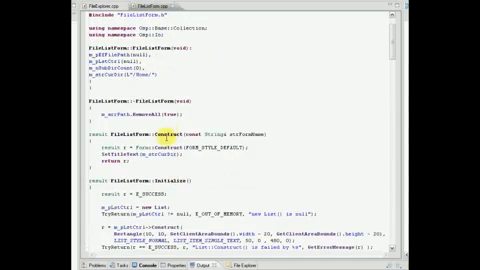
scroll("down", 3)
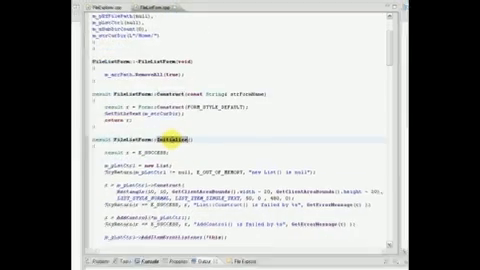